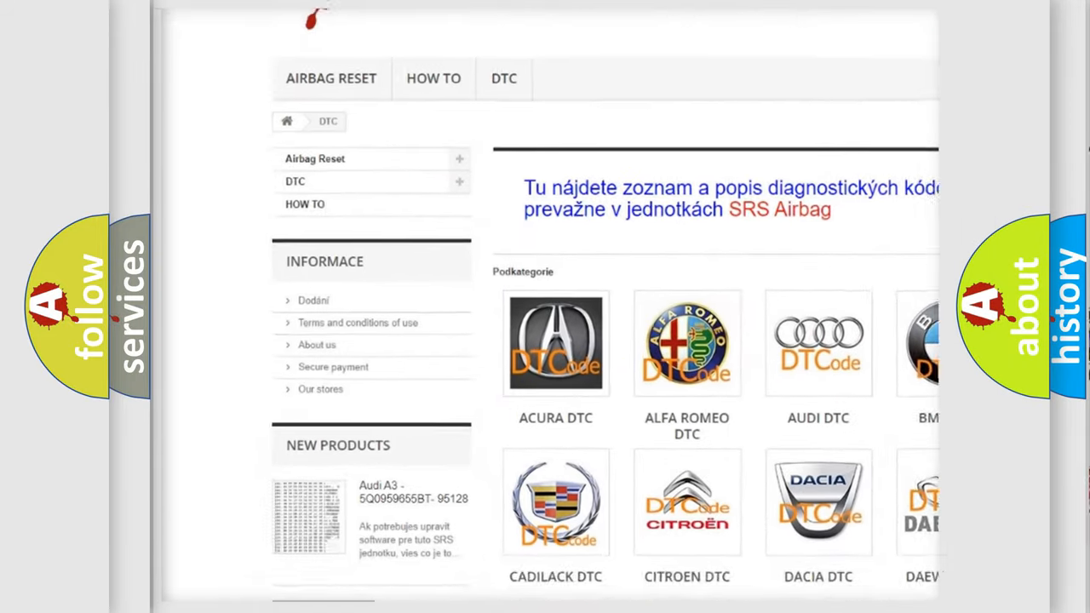
scroll("down", 3)
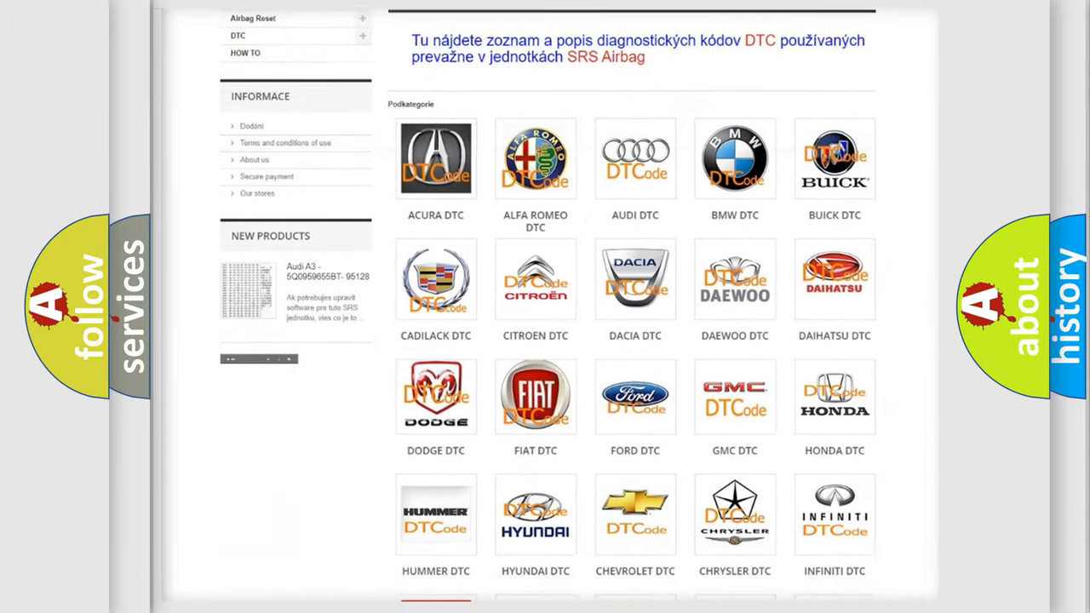
scroll("down", 3)
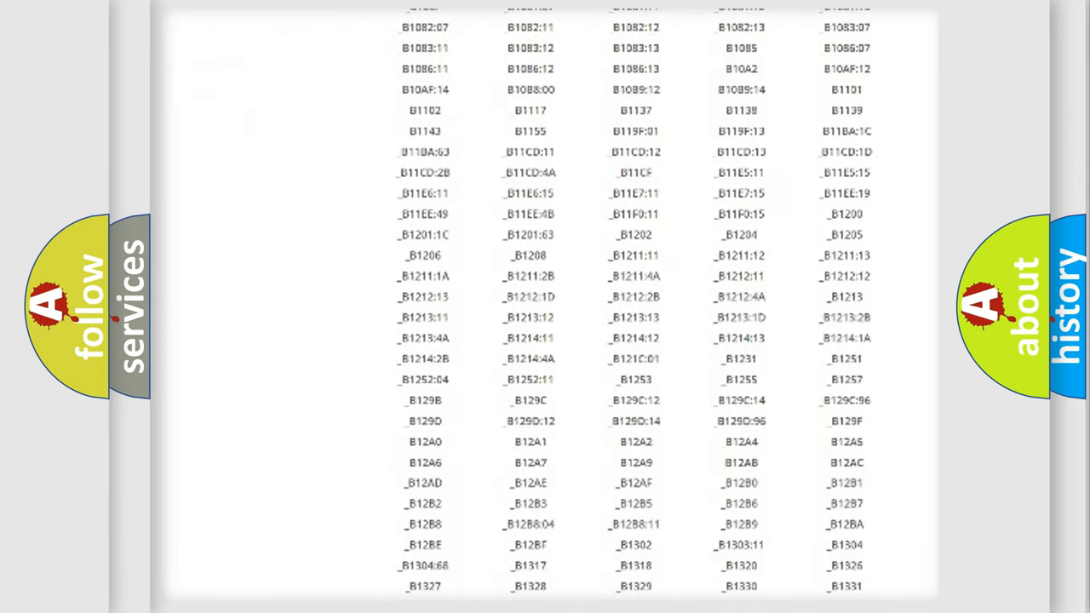
scroll("down", 3)
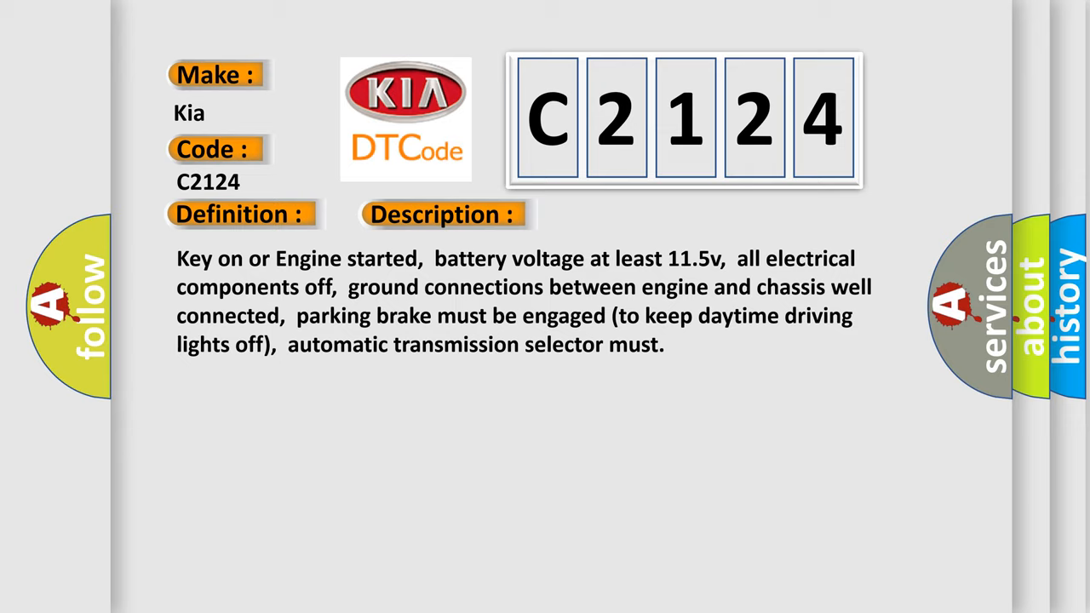
left_click(623, 215)
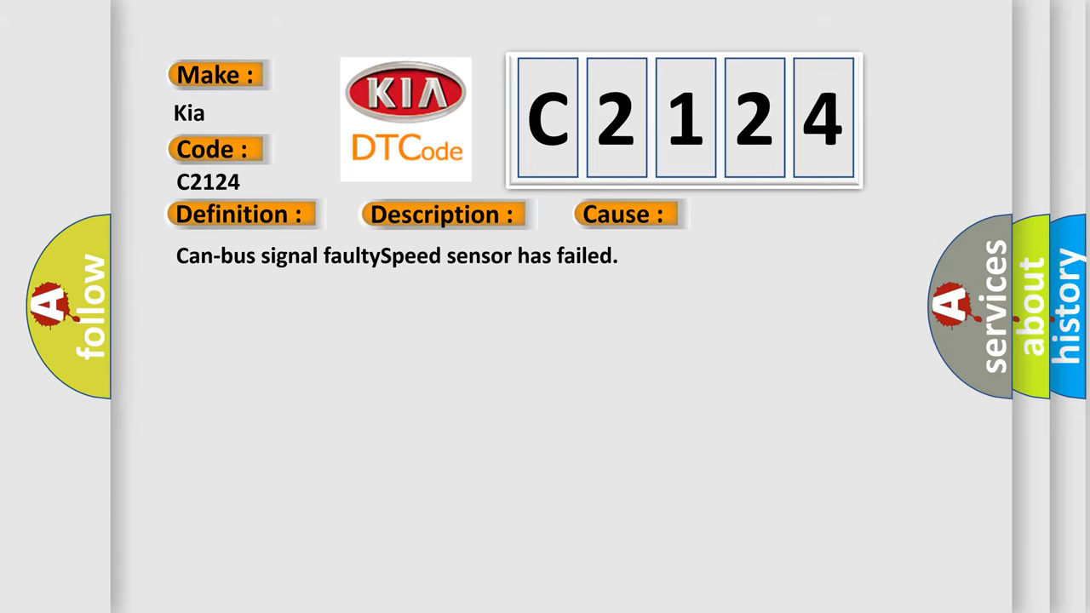